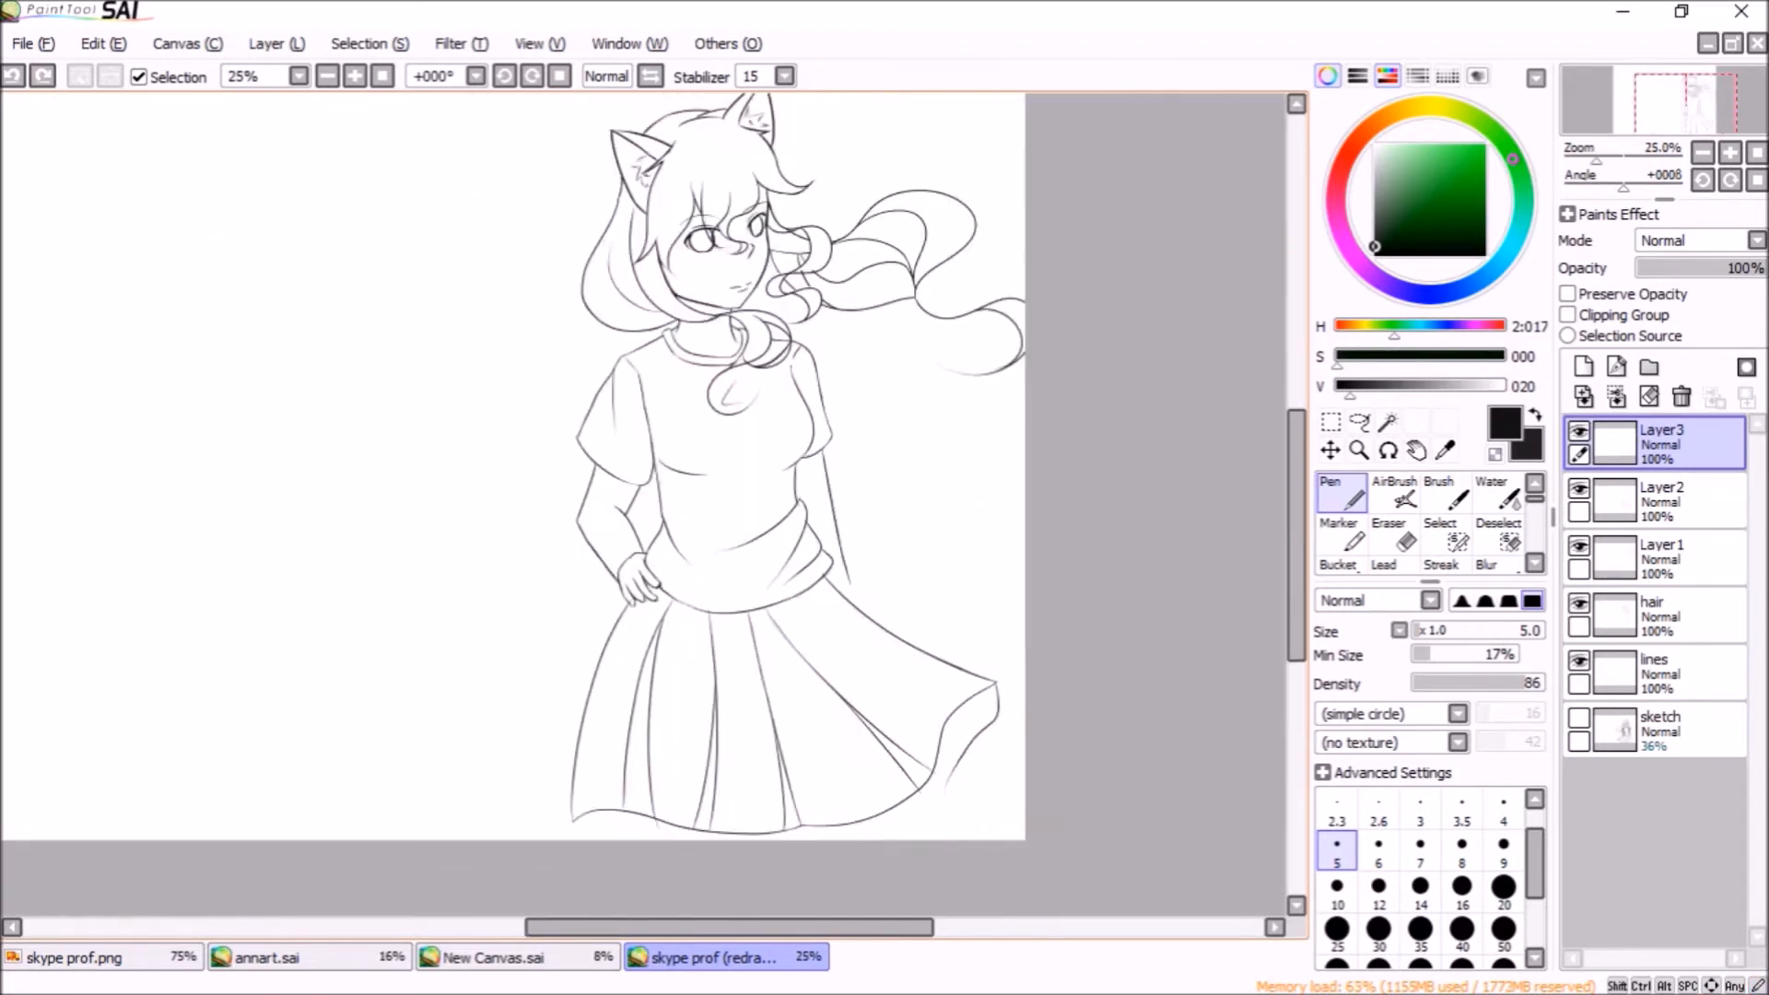
Rename the blank layers top, bottom and legs and group the line layers into a lines folder
{"action": "left_click", "coordinate": [1730, 147]}
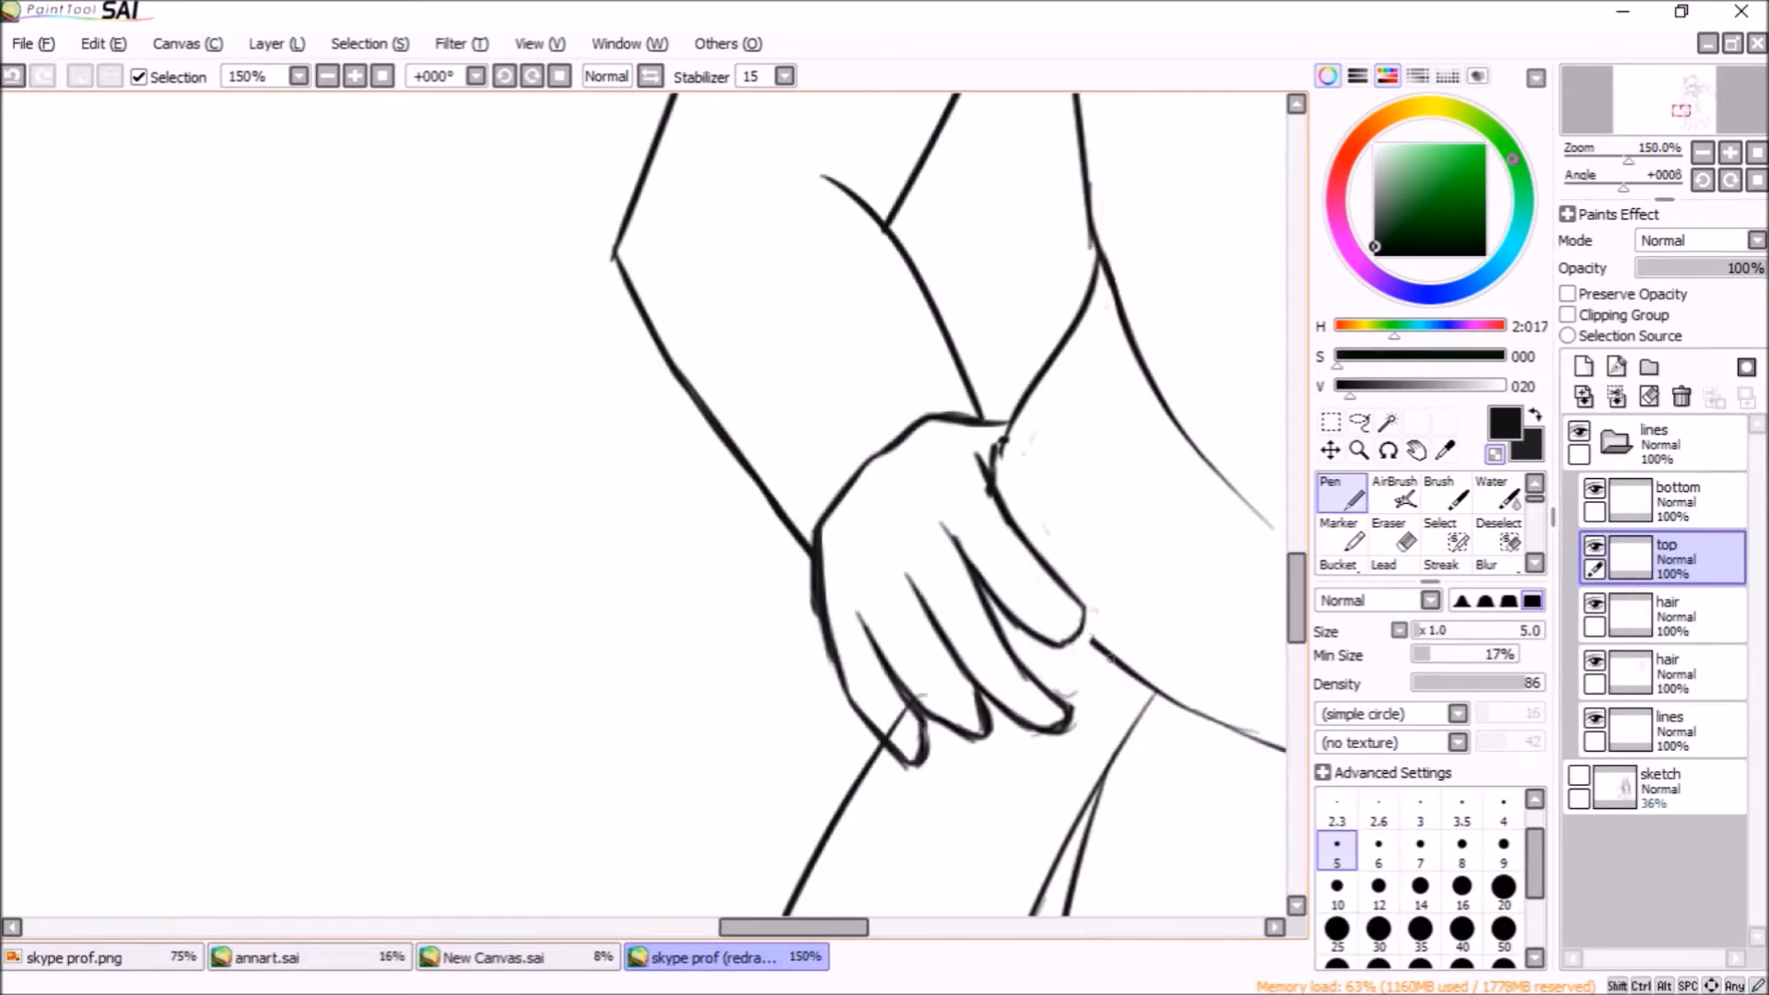
{"action": "left_click", "coordinate": [1730, 153]}
{"action": "type", "text": "legs"}
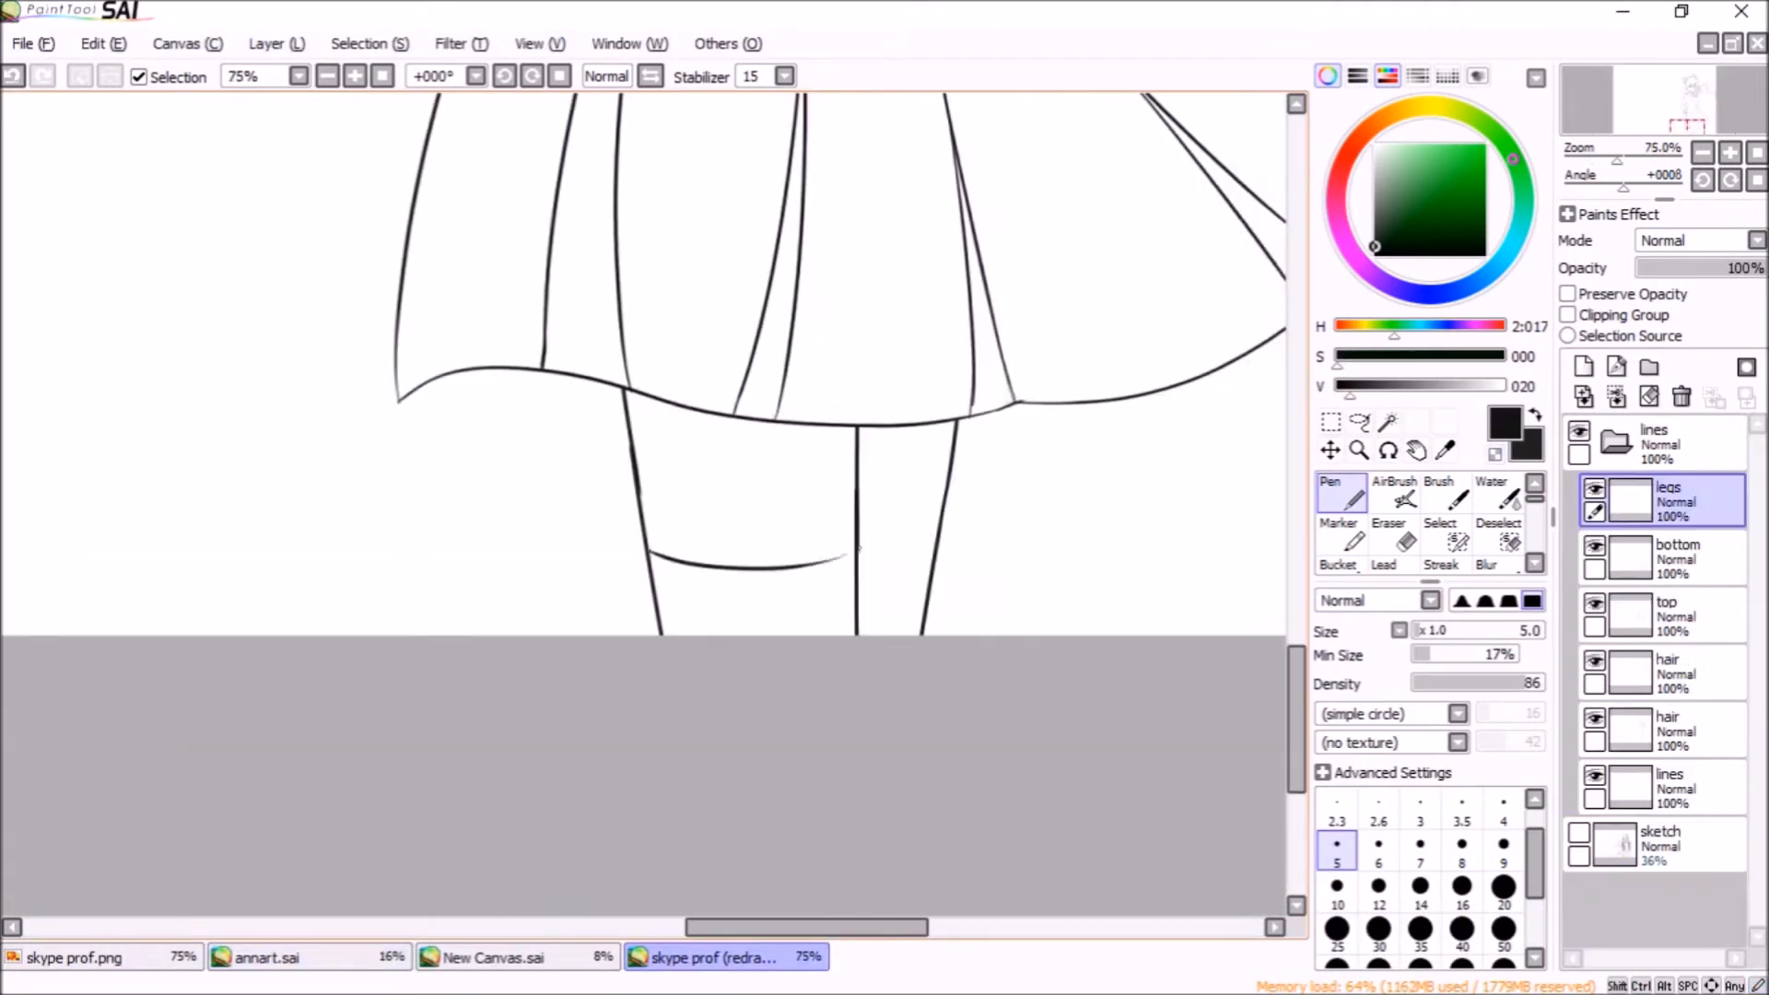
{"action": "left_click", "coordinate": [1676, 558]}
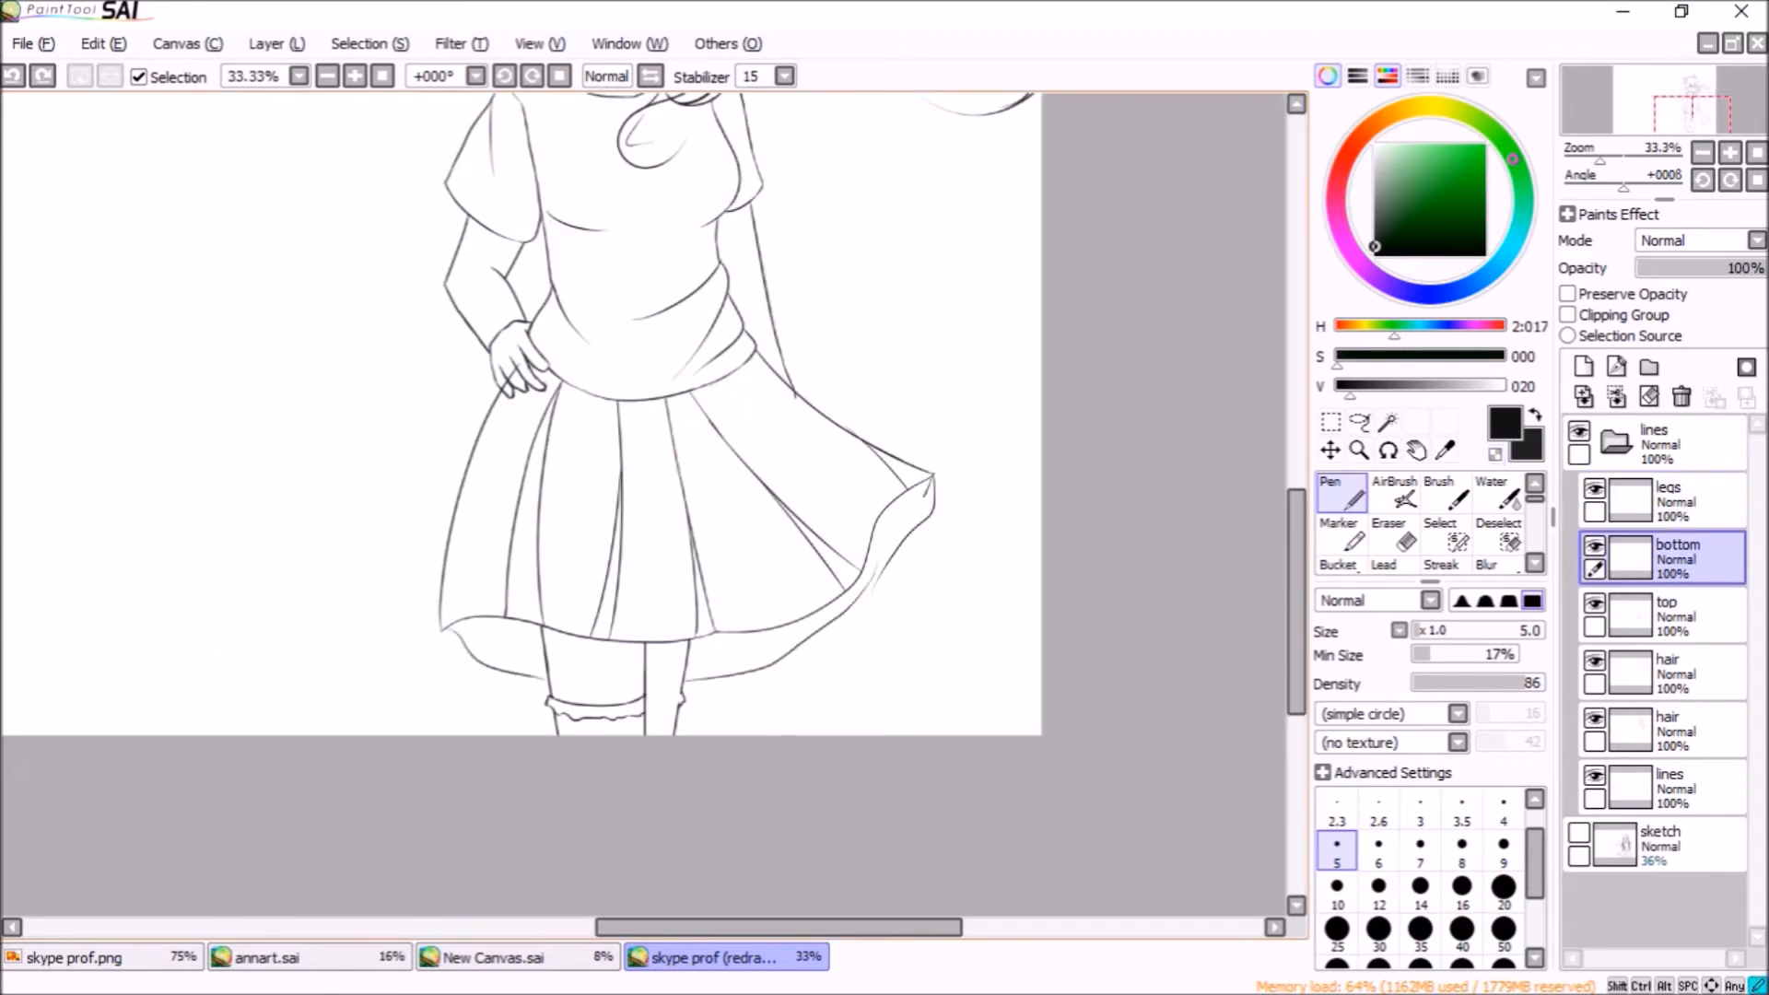
Name the new panel layer black and confirm it
{"action": "type", "text": "blac"}
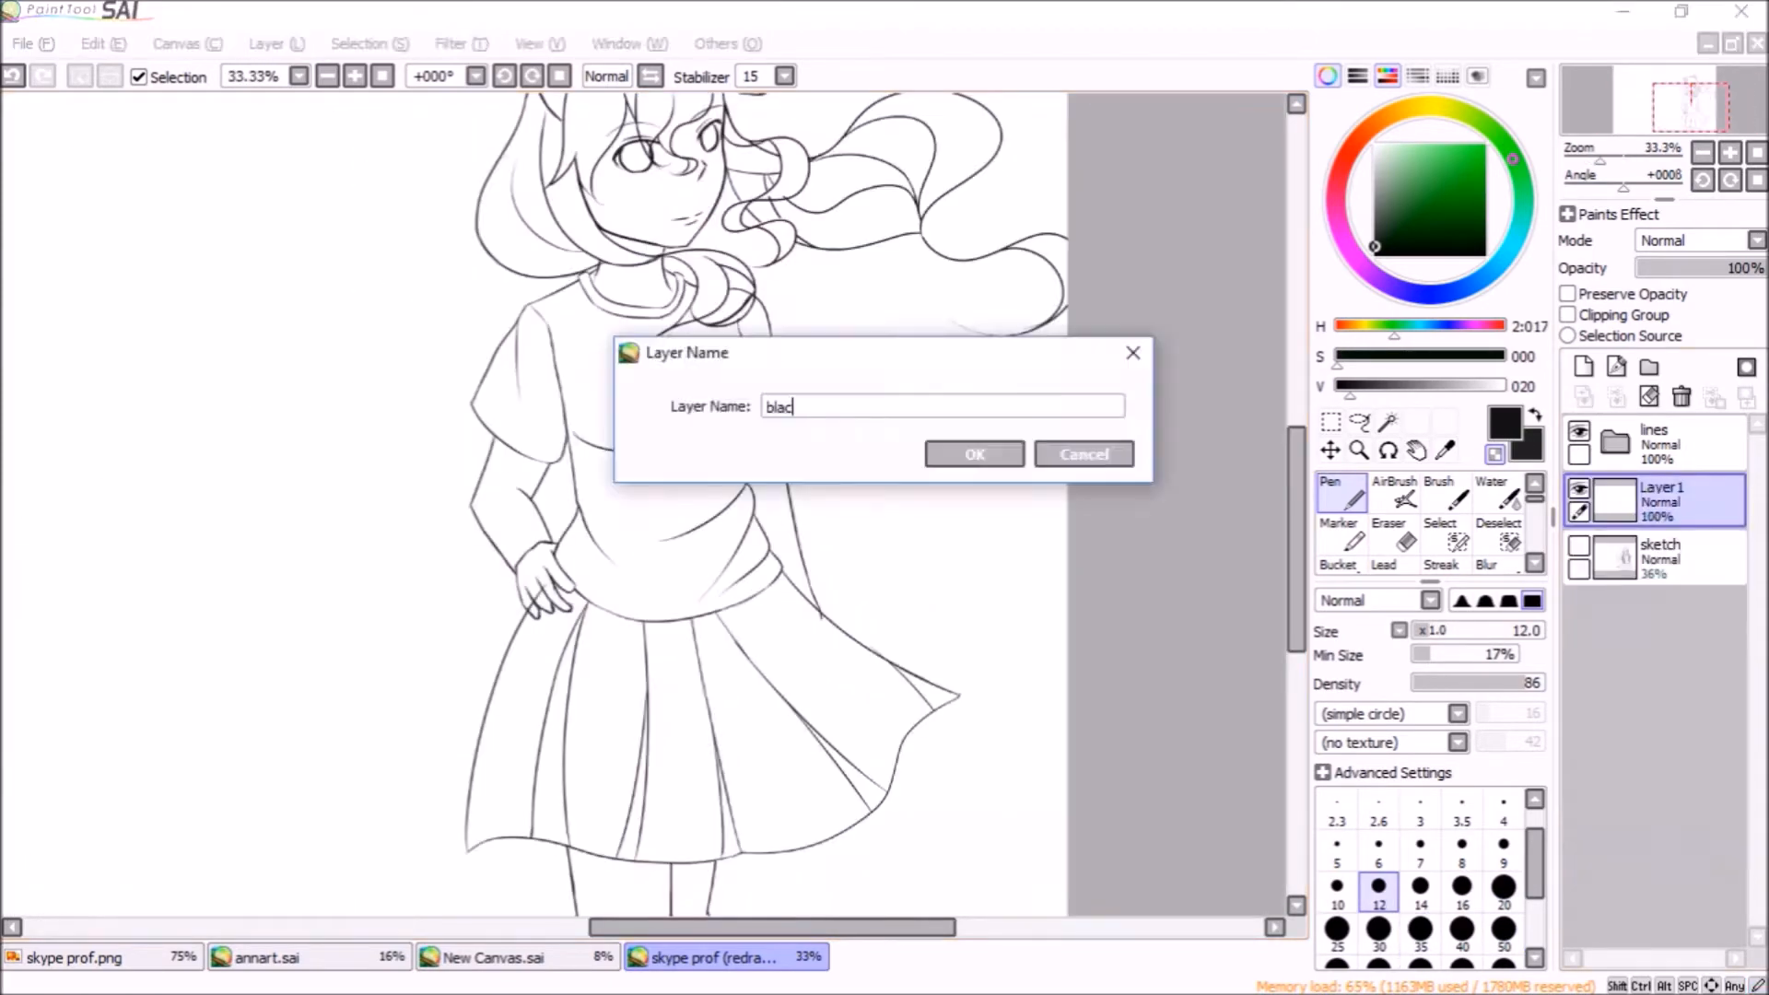
{"action": "left_click", "coordinate": [972, 454]}
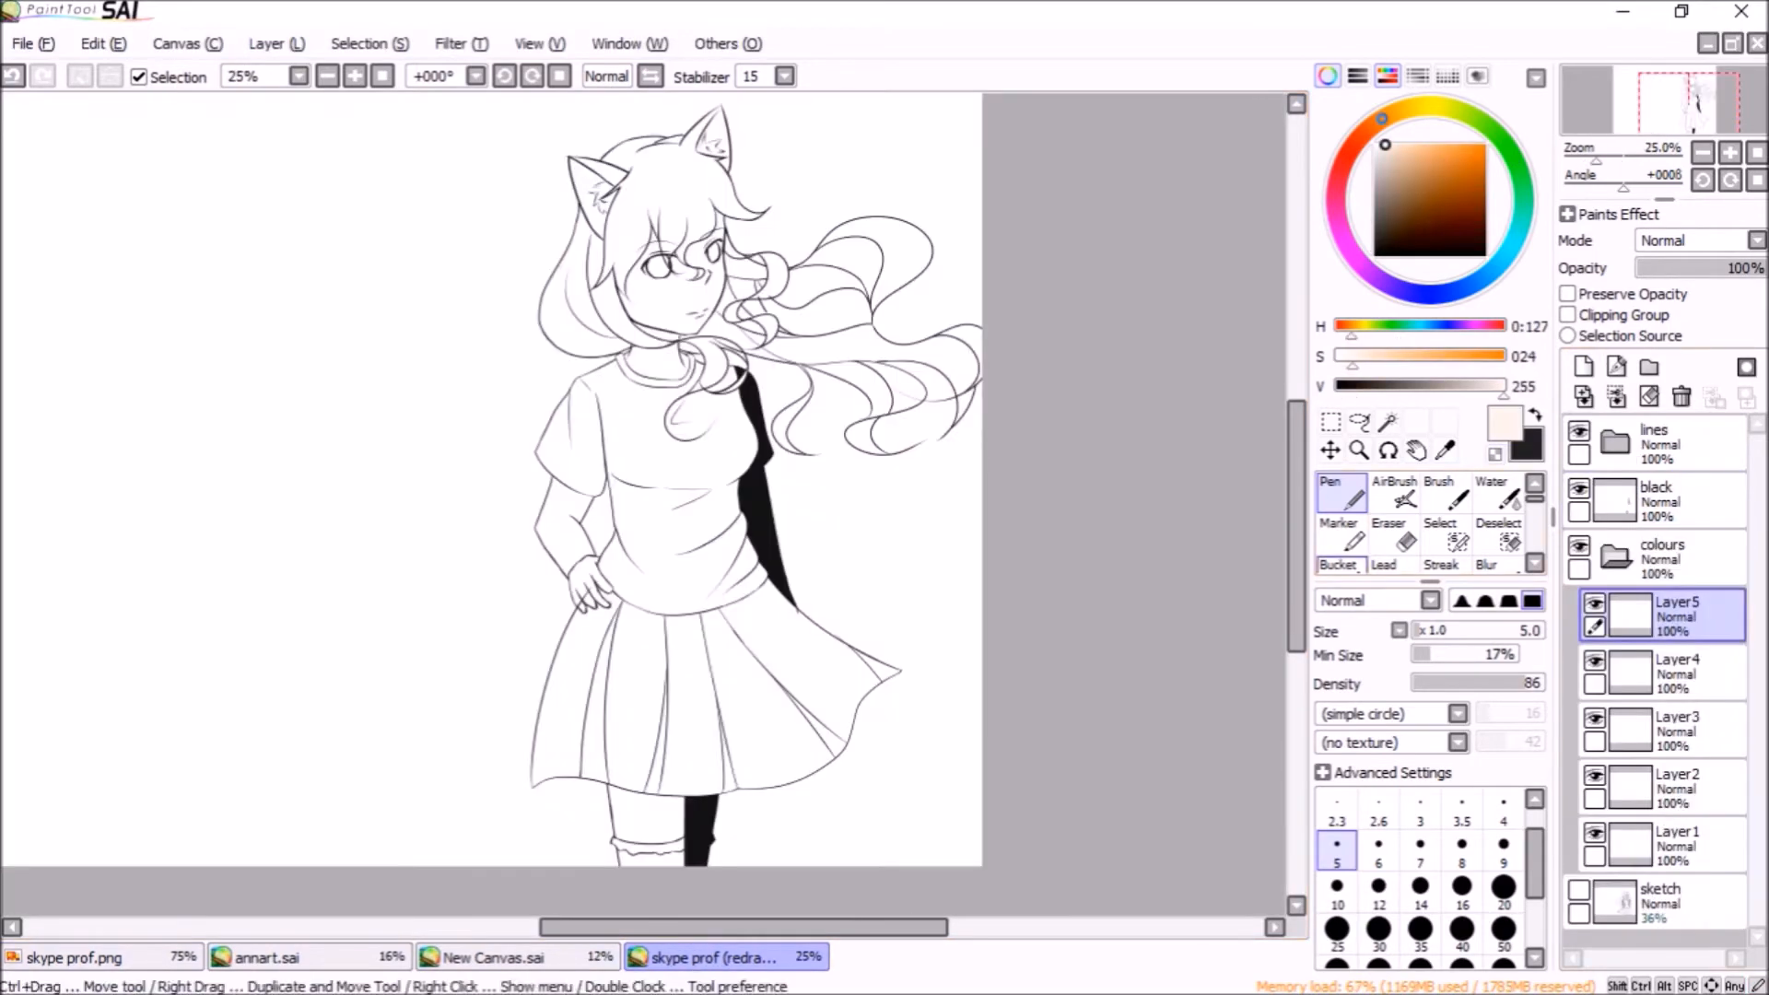
Pick palette swatches and fill purple hair, pale skin, orange shirt, blue skirt and eye colours
{"action": "left_click", "coordinate": [1338, 545]}
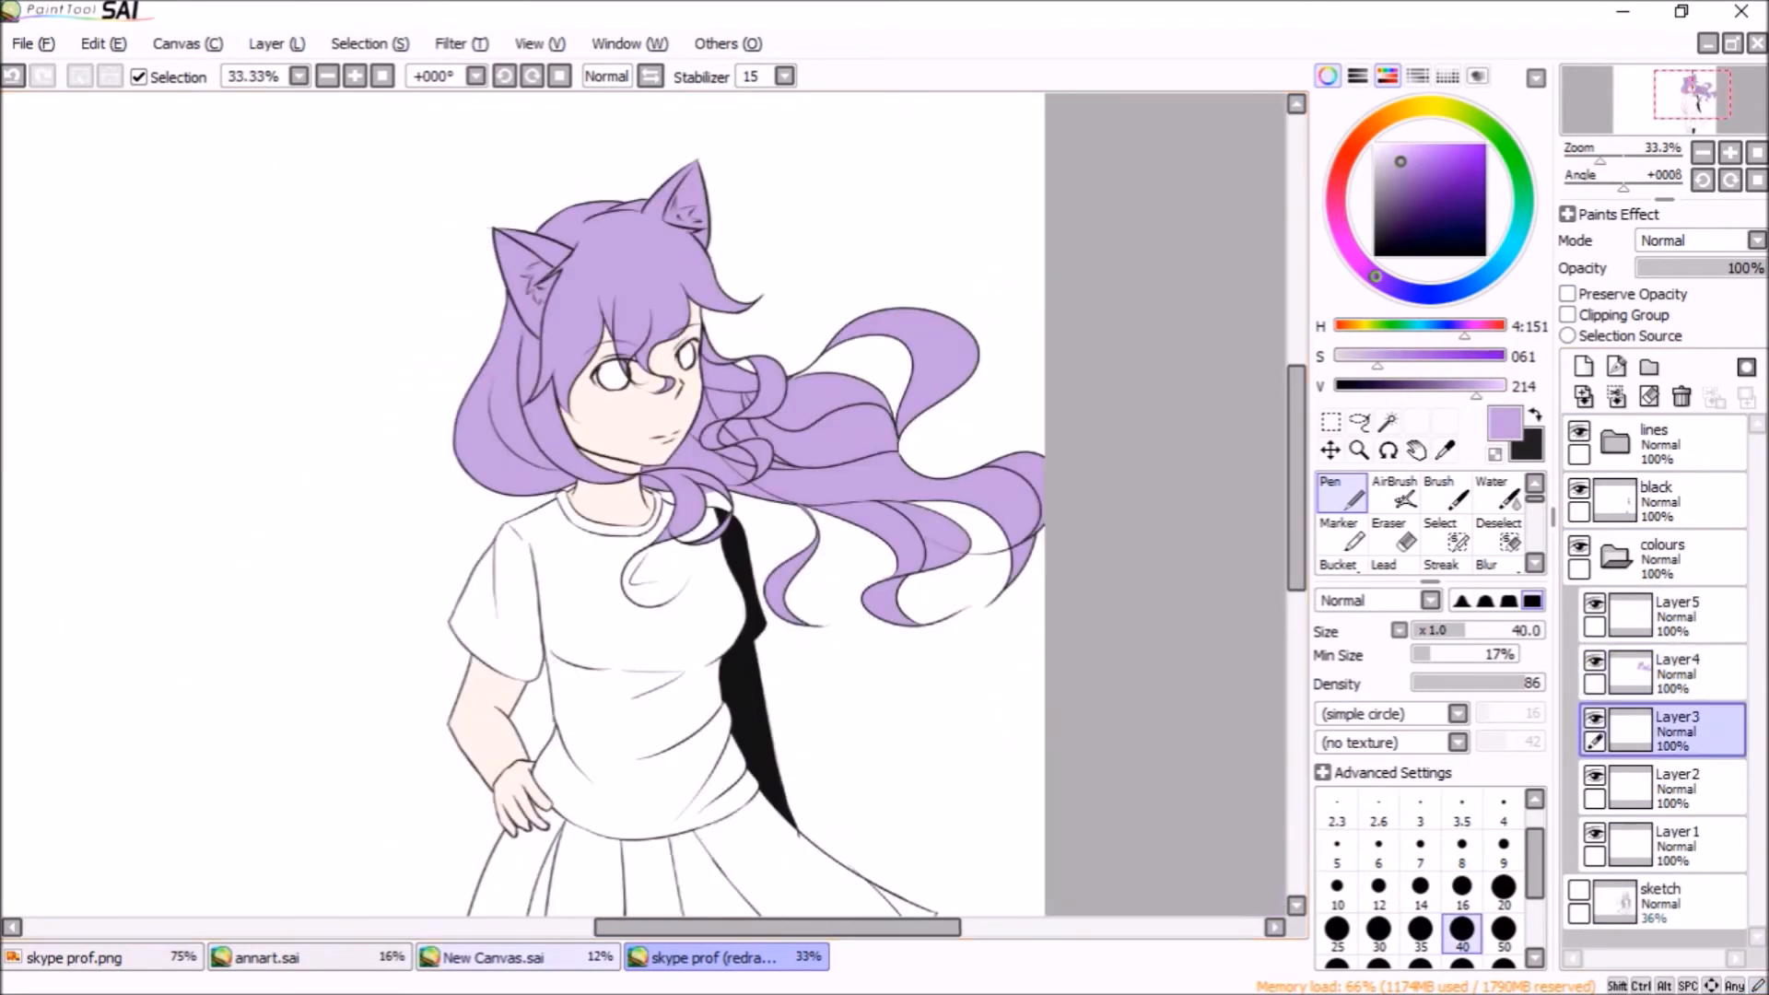
{"action": "left_click", "coordinate": [493, 956]}
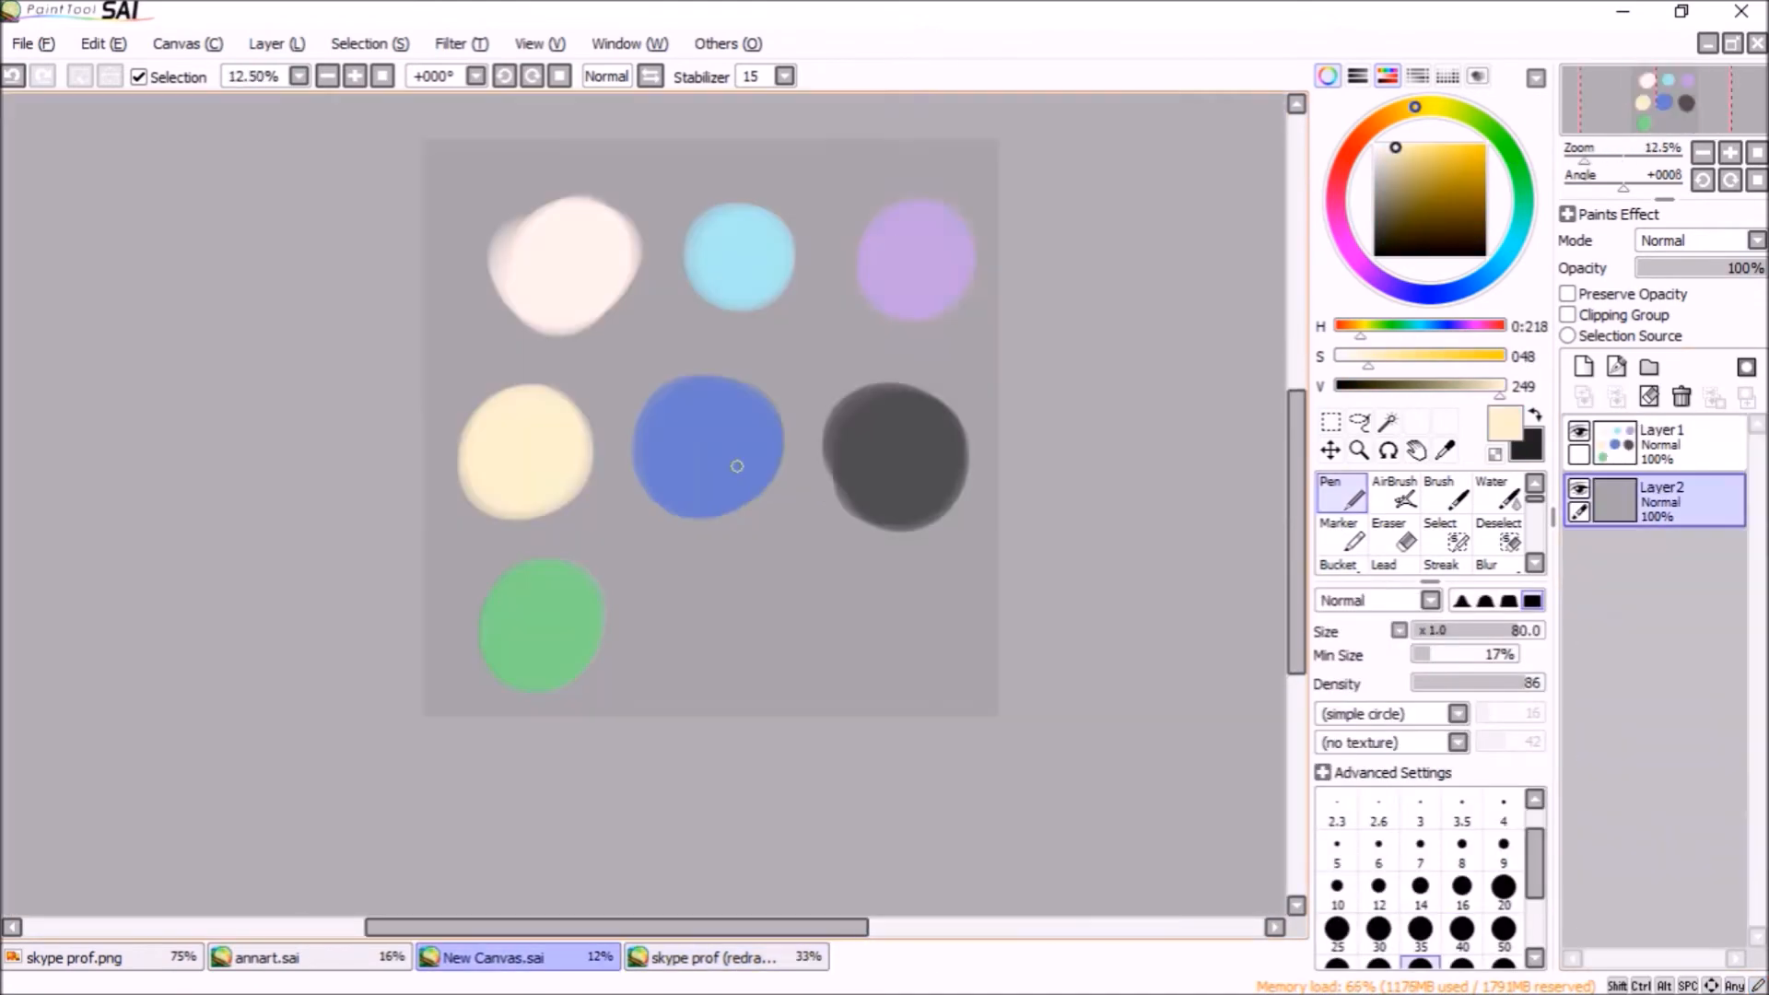
{"action": "left_click", "coordinate": [722, 956]}
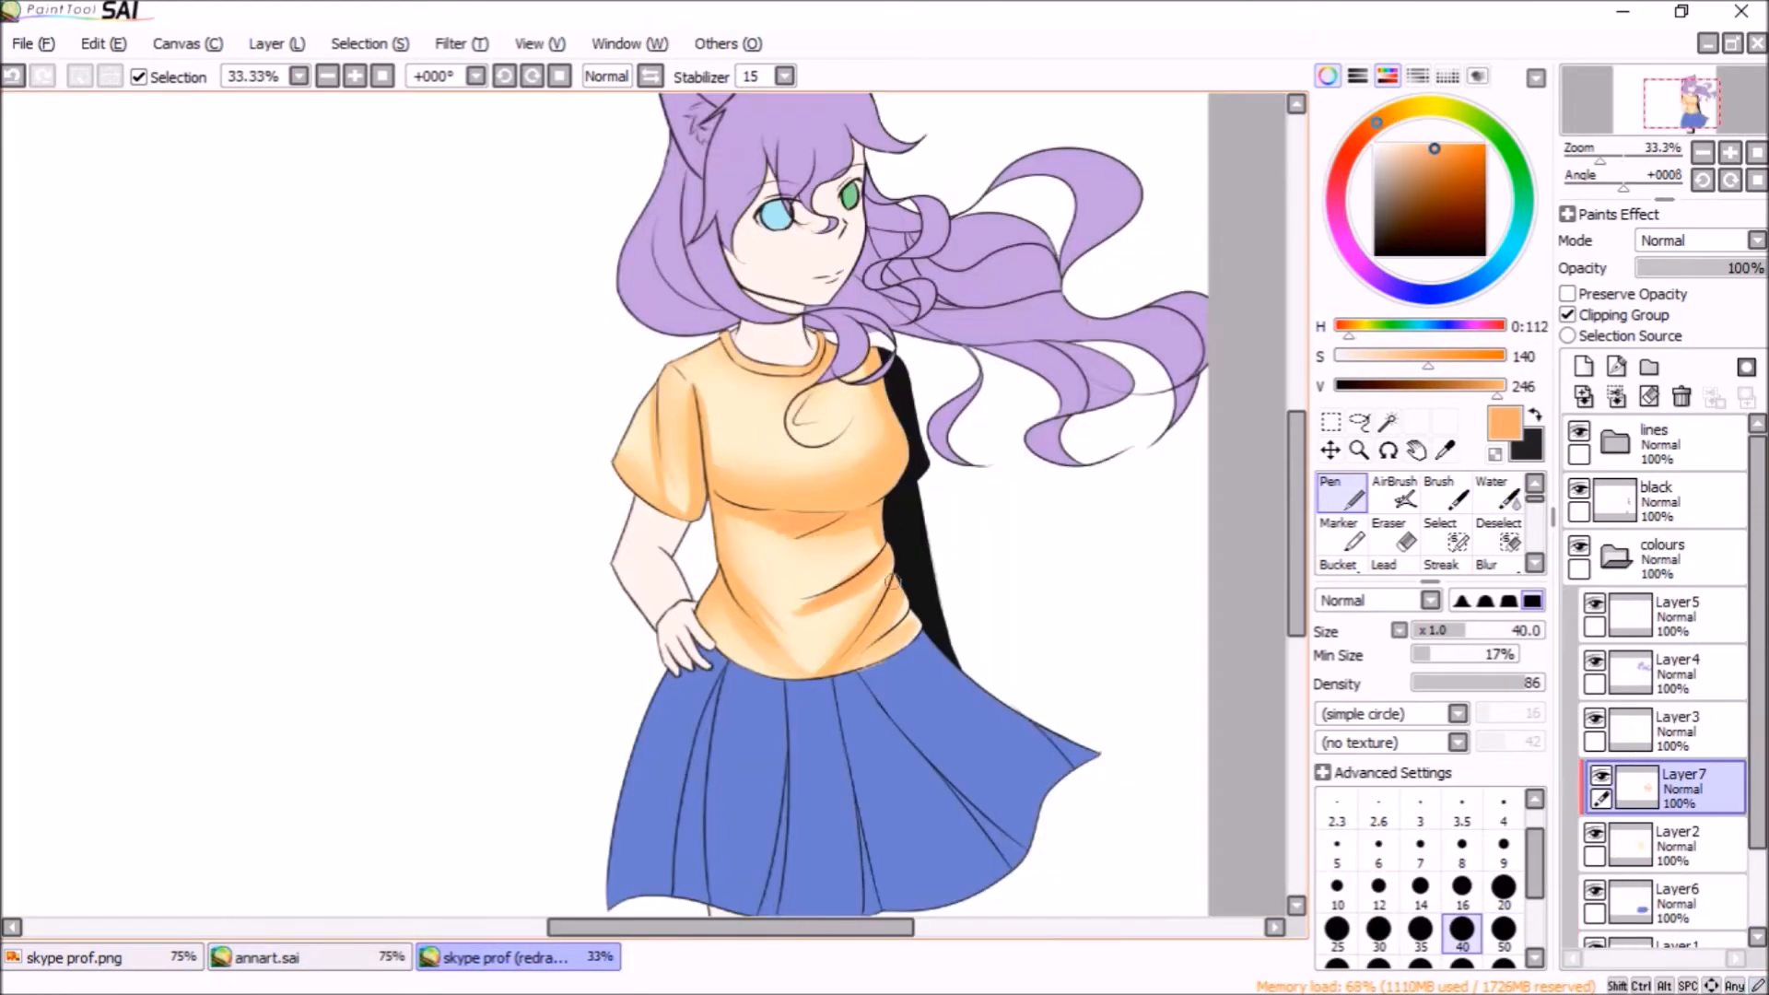
Add Screen and Luminosity clipping layers to shade hair, skin, shirt and highlight the blue eye
{"action": "left_click", "coordinate": [851, 665]}
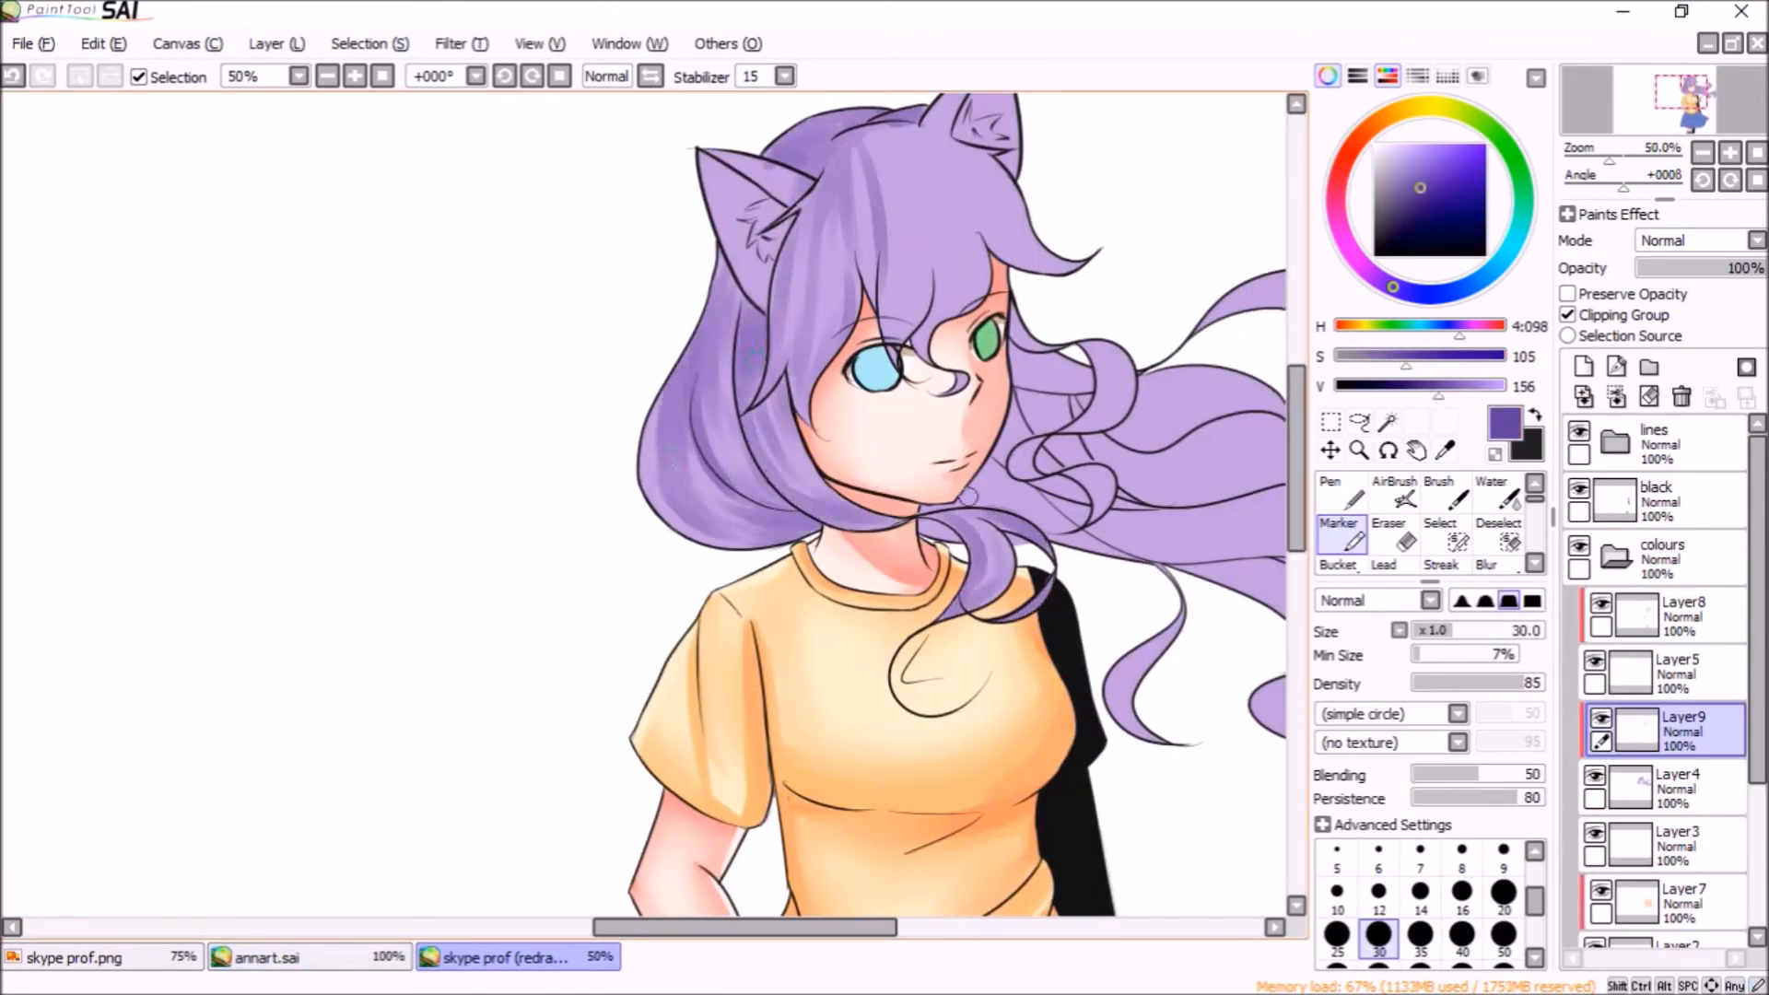
{"action": "left_click", "coordinate": [1330, 494]}
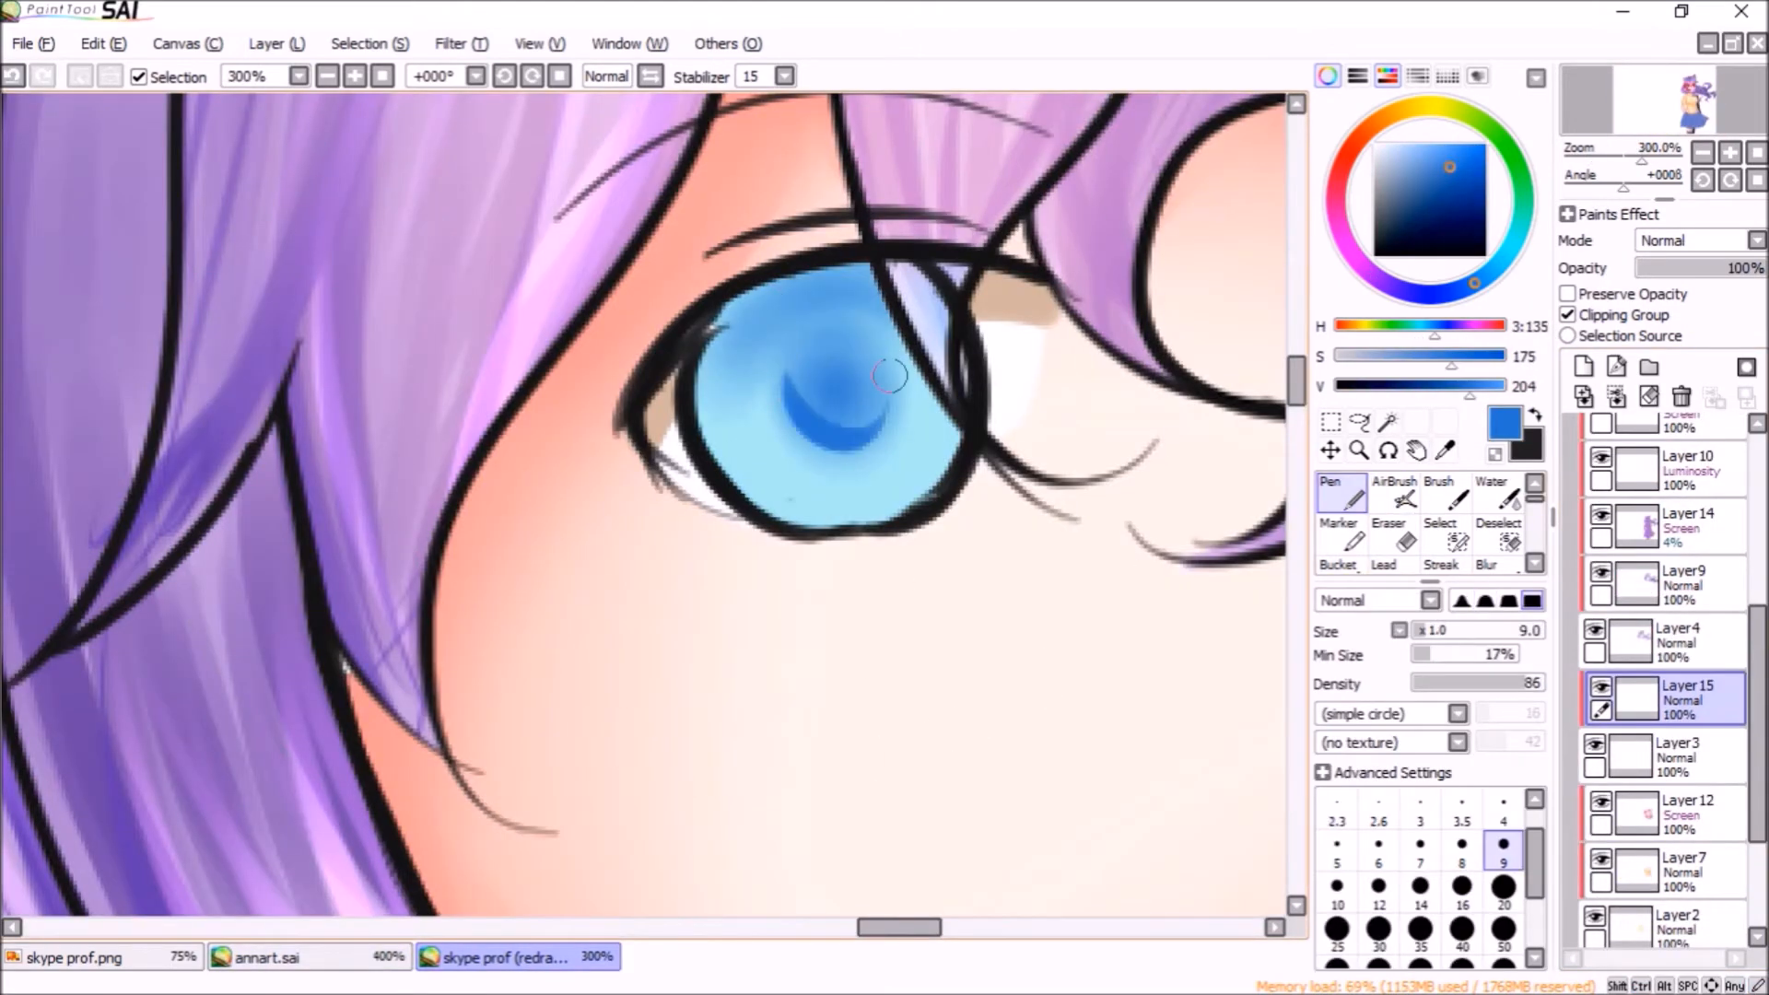
{"action": "left_click", "coordinate": [1491, 490]}
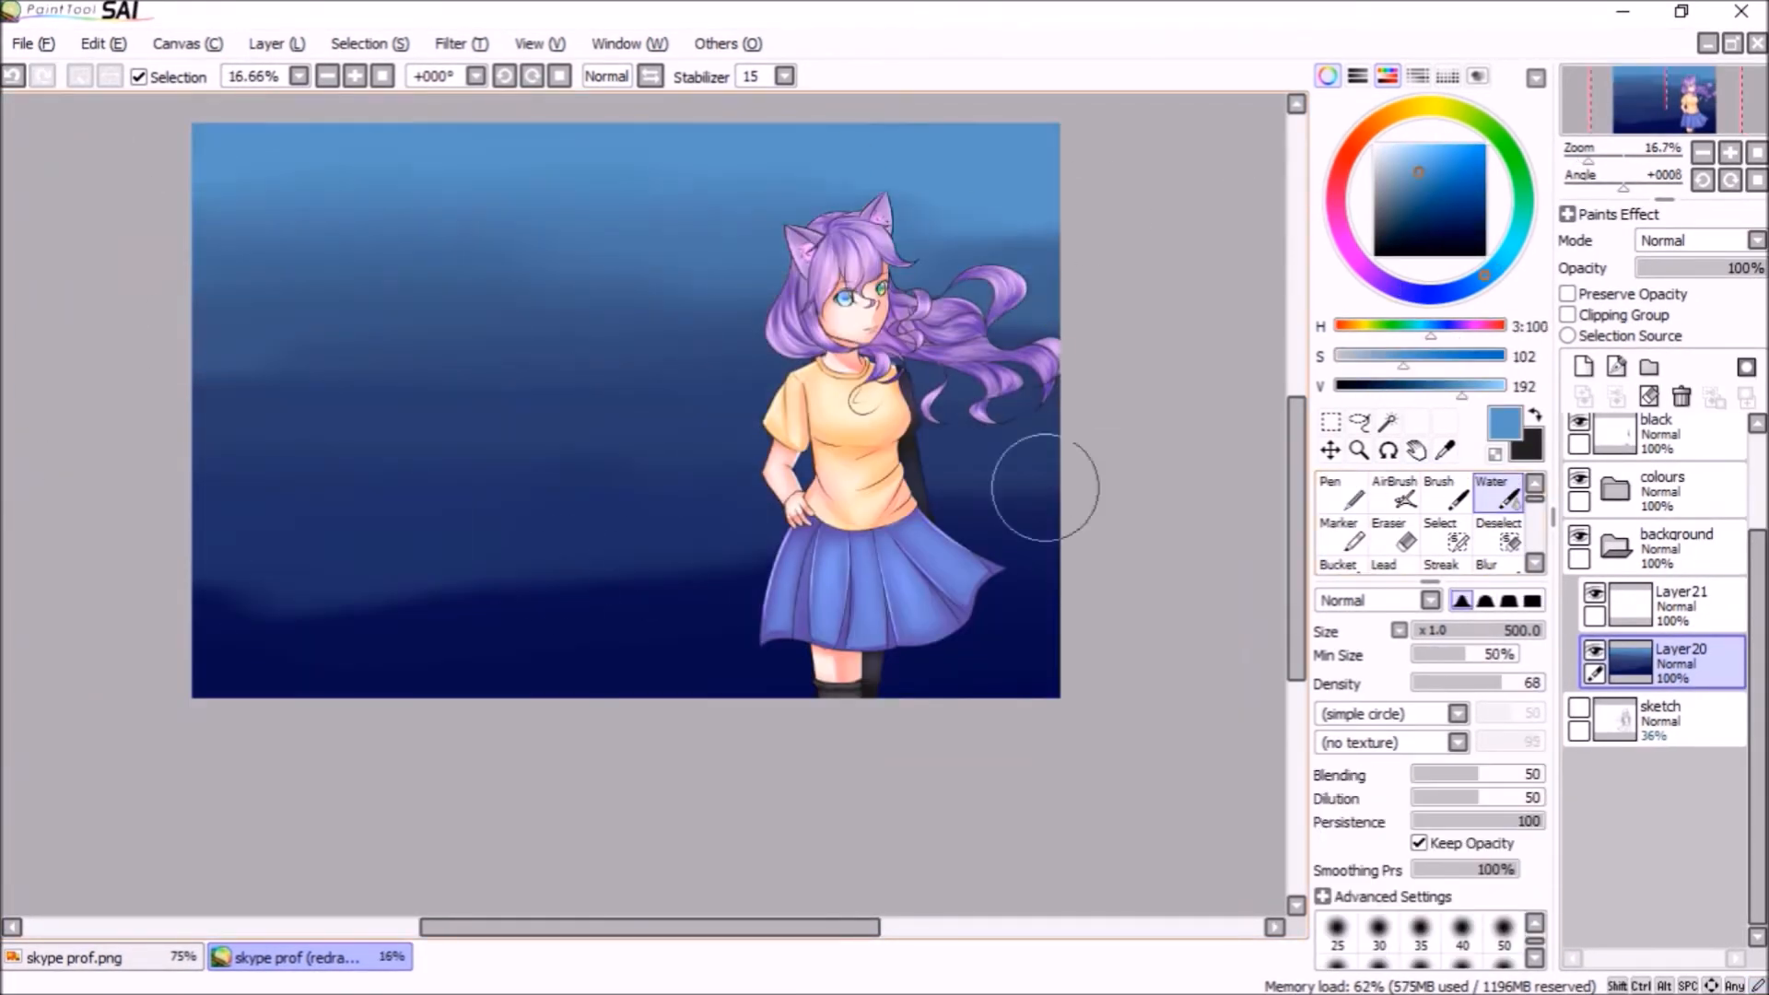
Paint the blue-to-purple gradient sky, add a Multiply purple tint over the girl, and dot in stars
{"action": "left_click", "coordinate": [1395, 490]}
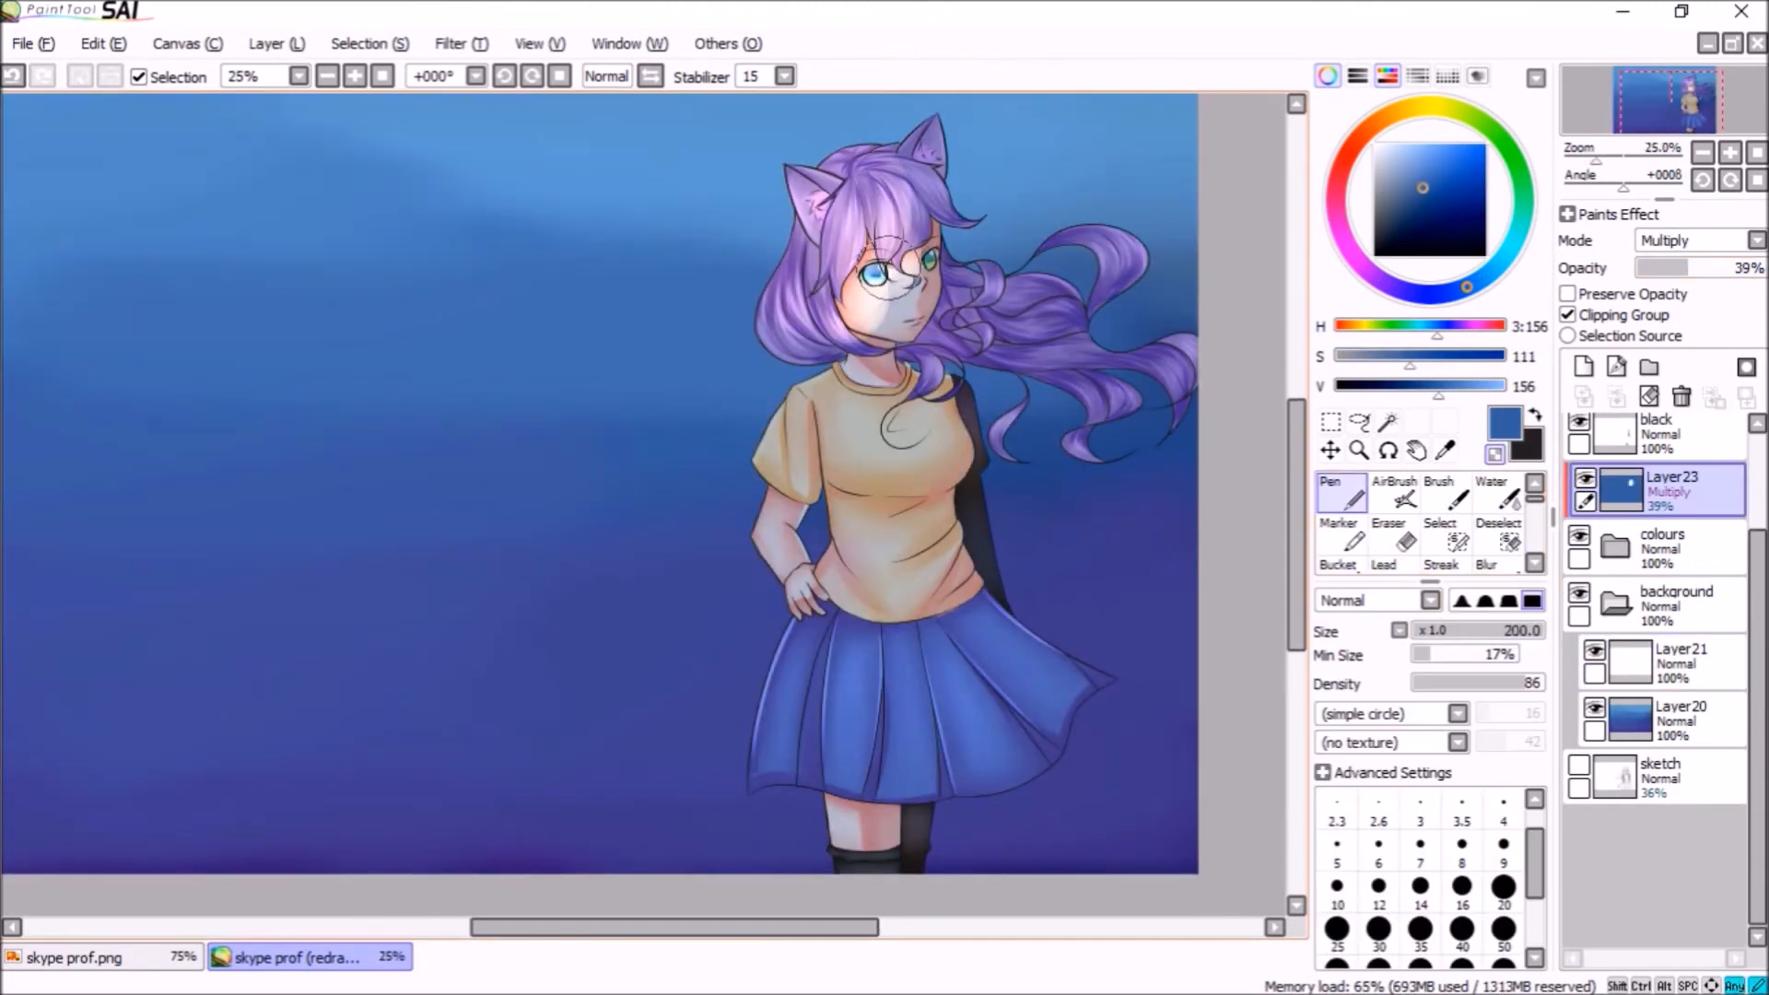
{"action": "left_click", "coordinate": [1489, 487]}
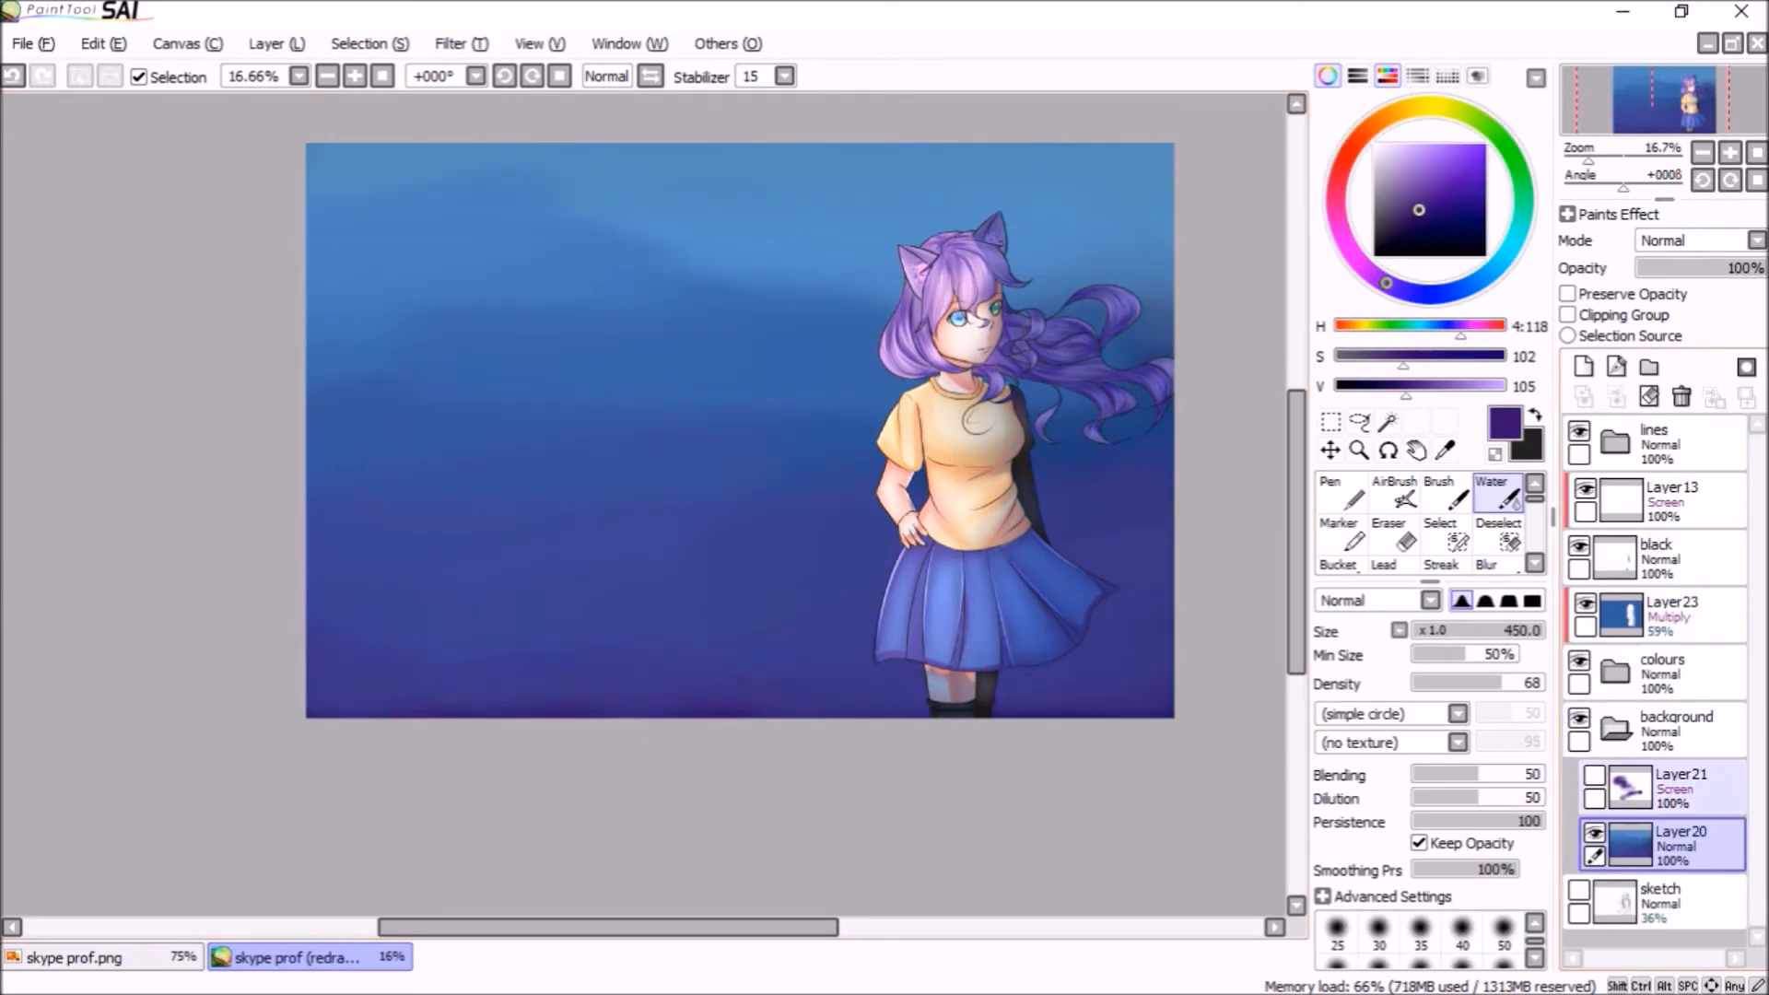
{"action": "left_click", "coordinate": [1675, 774]}
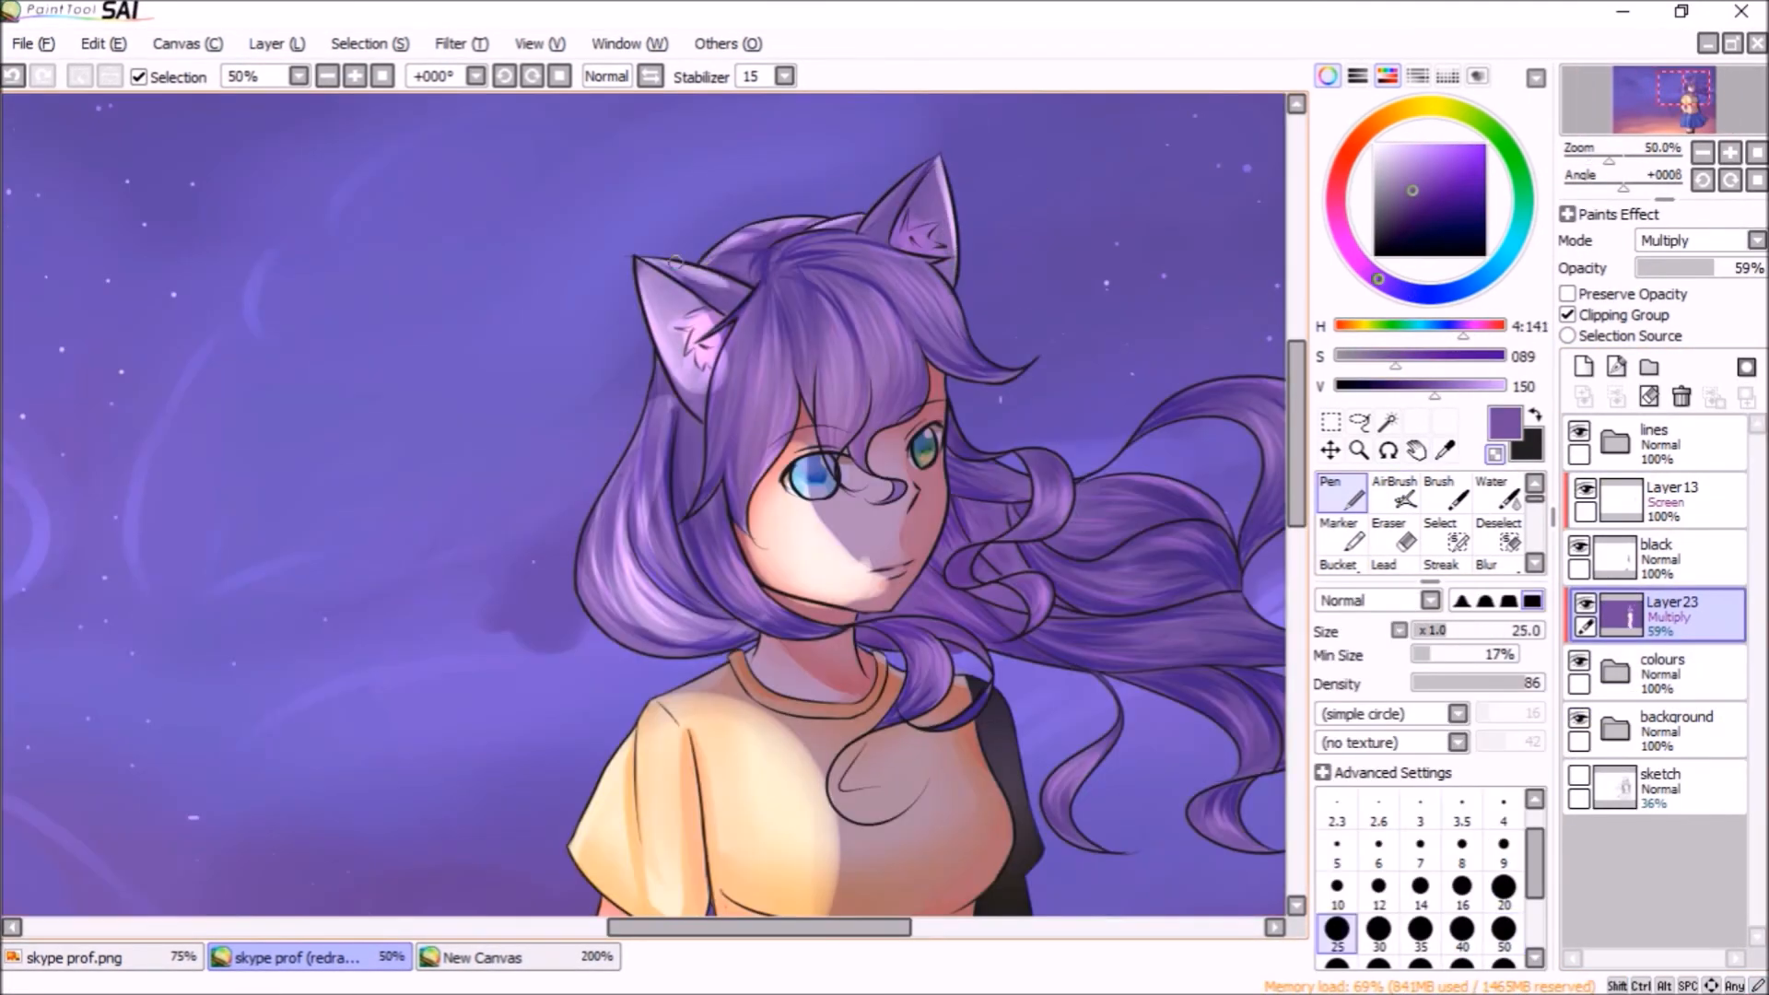
{"action": "left_click", "coordinate": [1378, 890]}
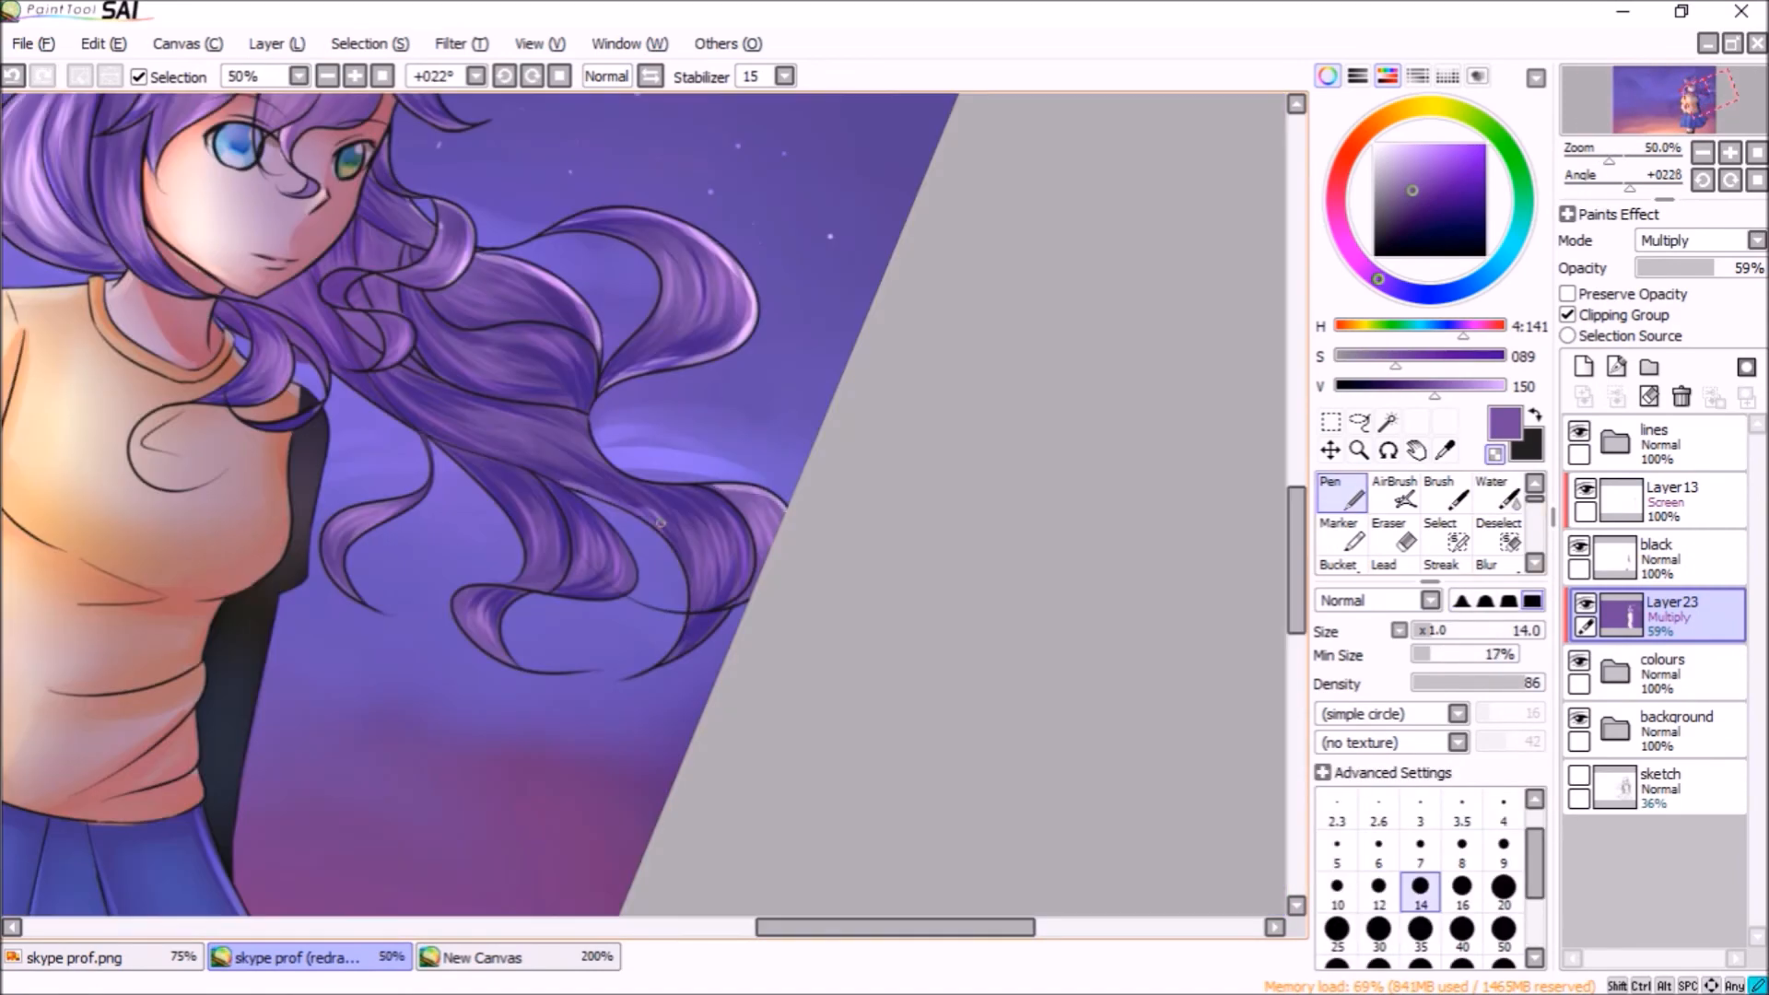
Eyedrop colours from the sunset reference and paint the pink-orange glow and low sun
{"action": "left_click", "coordinate": [484, 956]}
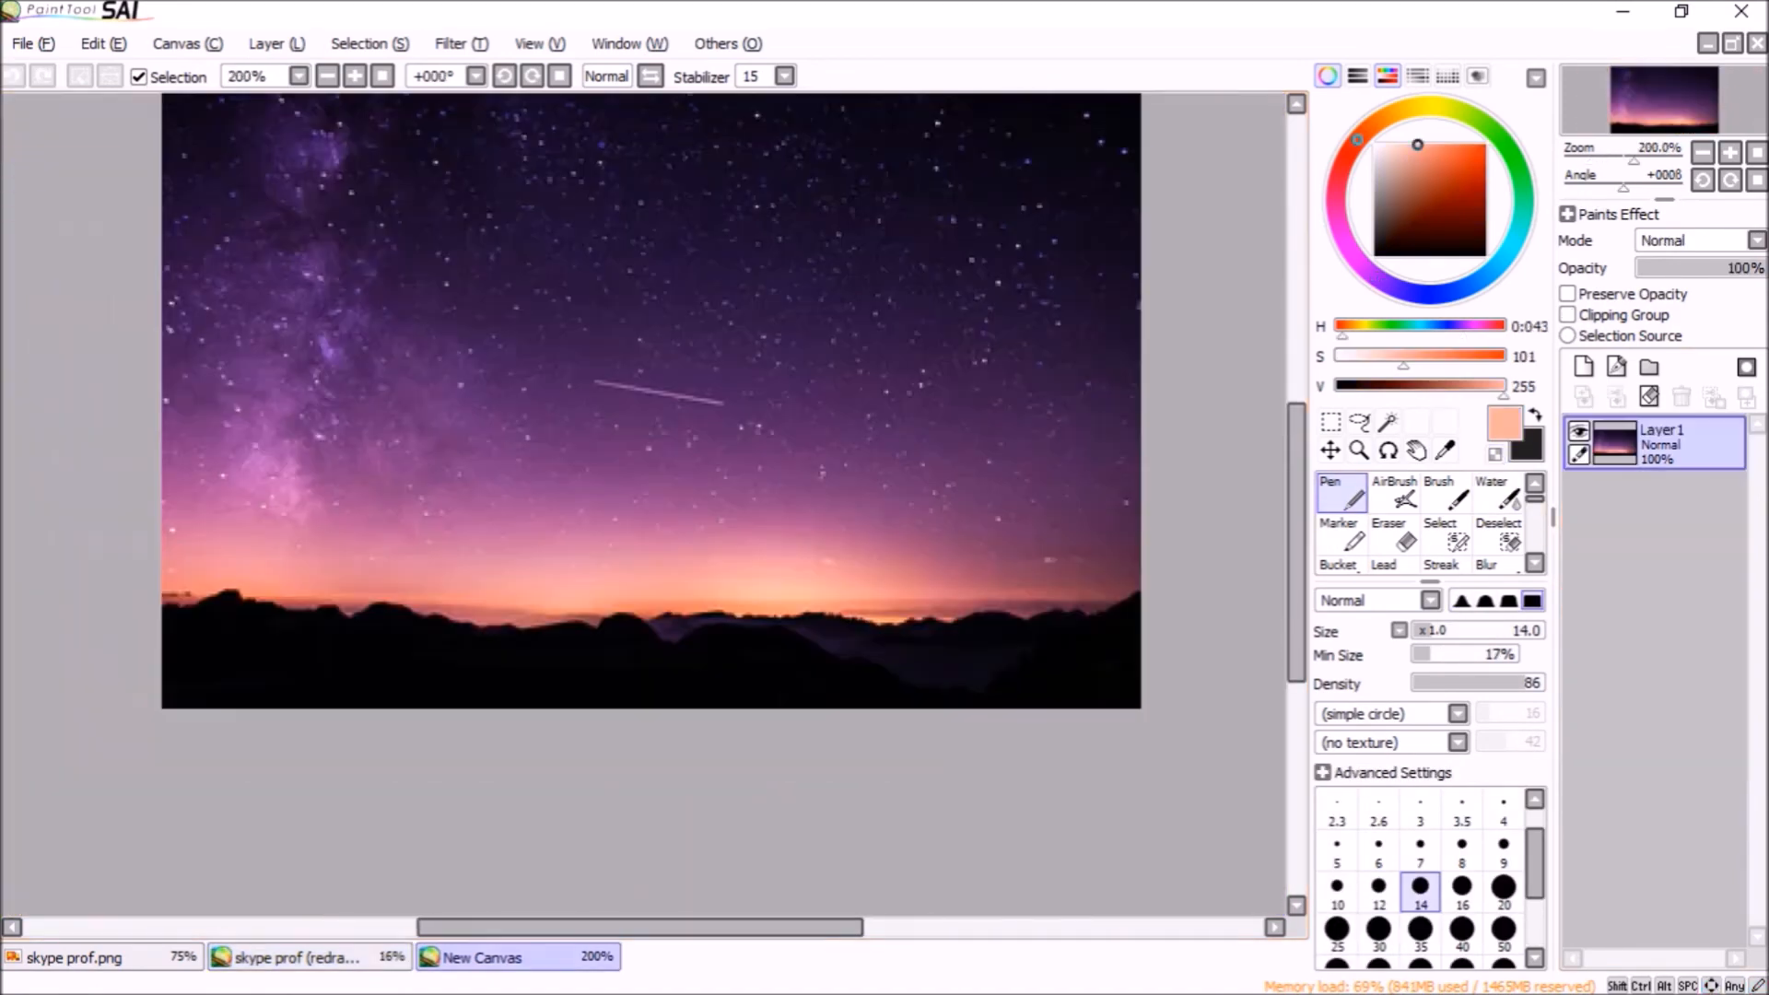
{"action": "left_click", "coordinate": [304, 956]}
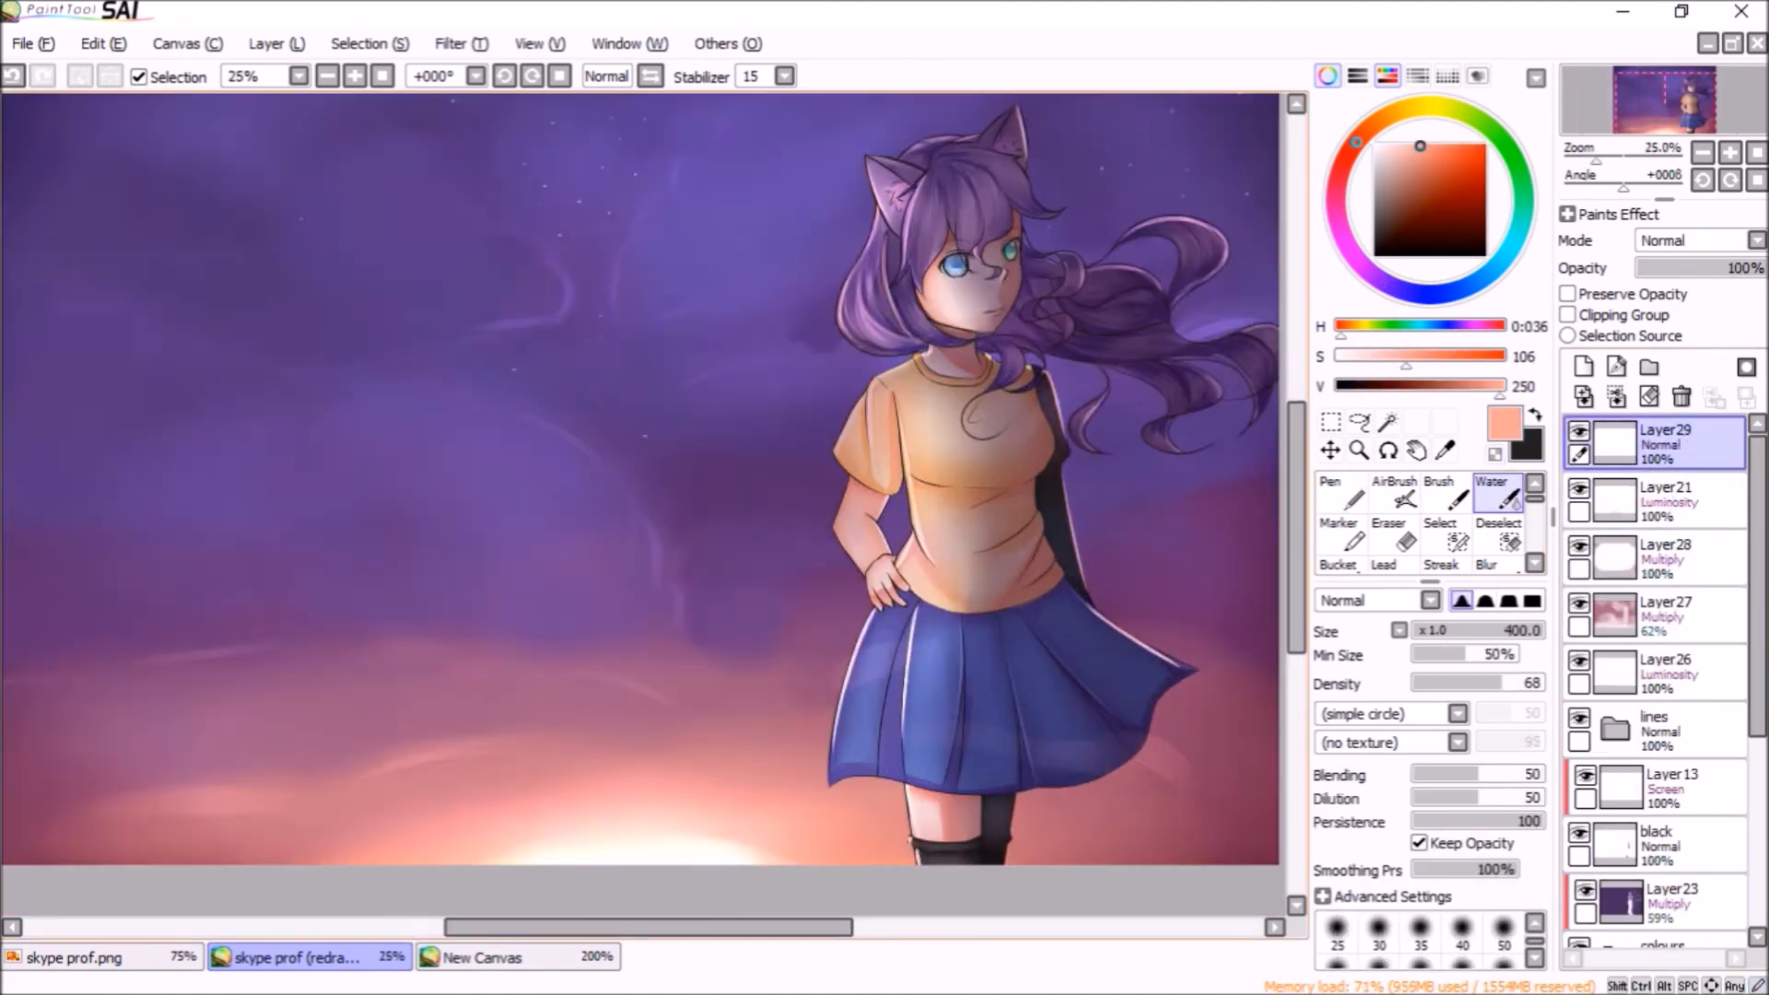
{"action": "left_click", "coordinate": [1329, 493]}
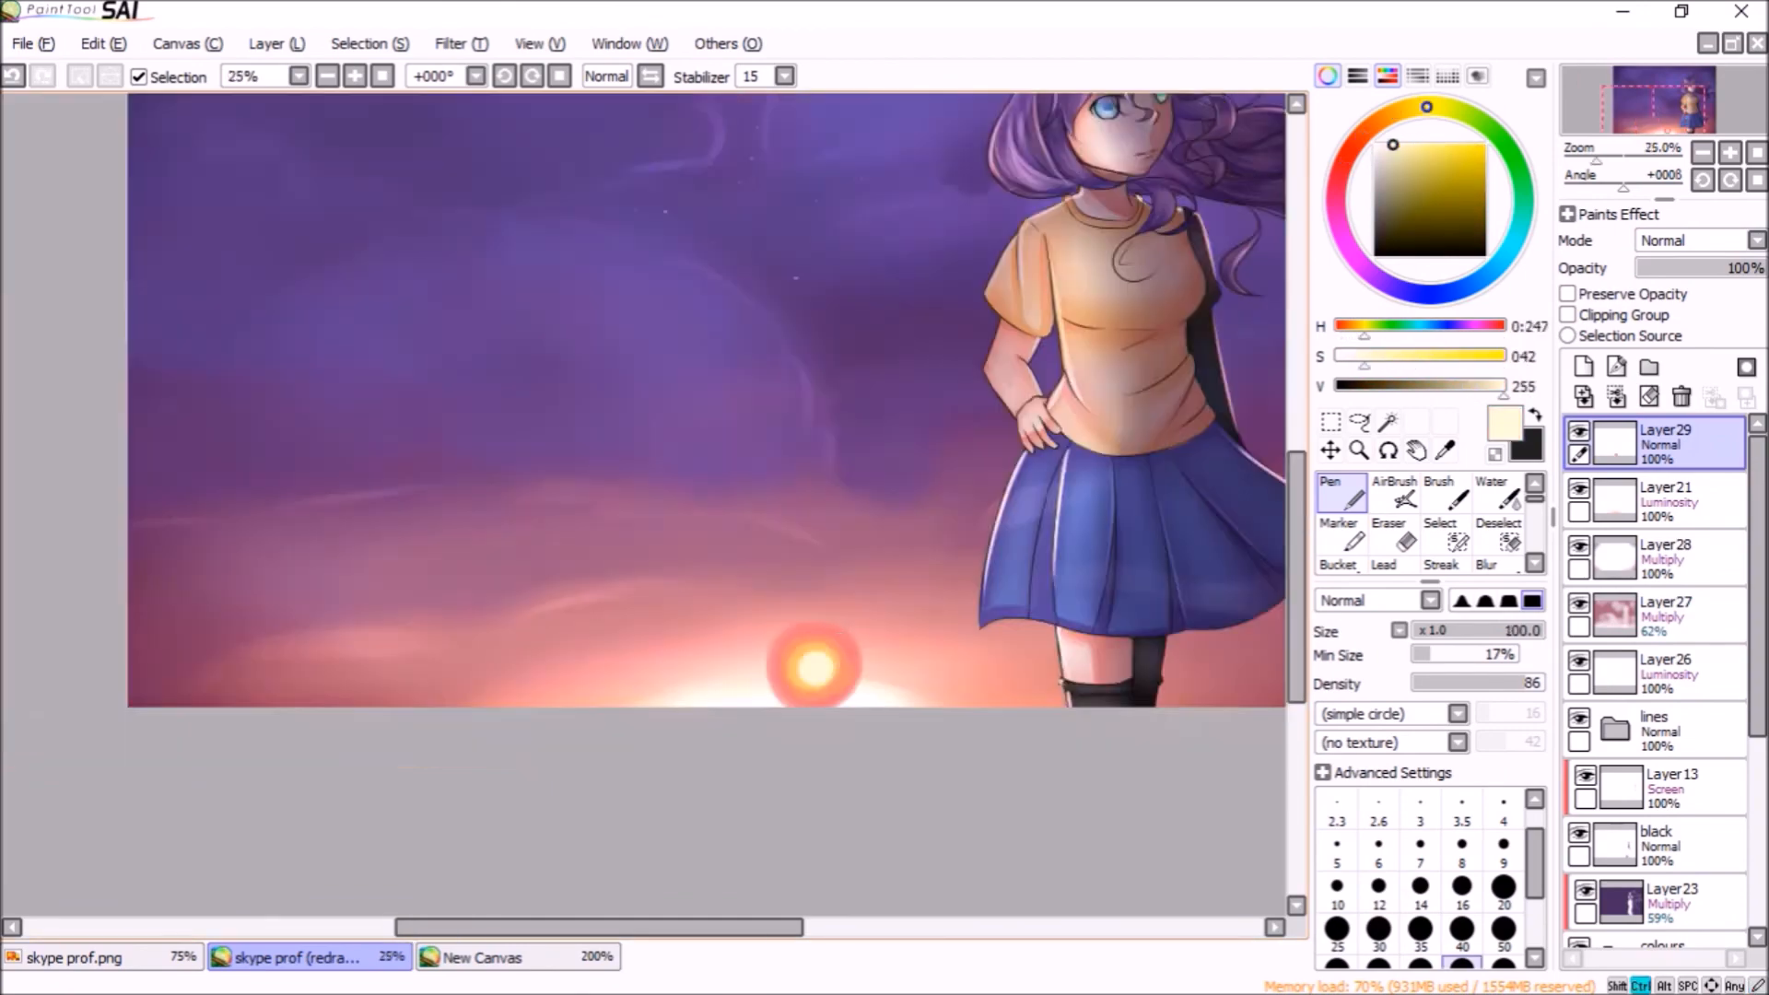